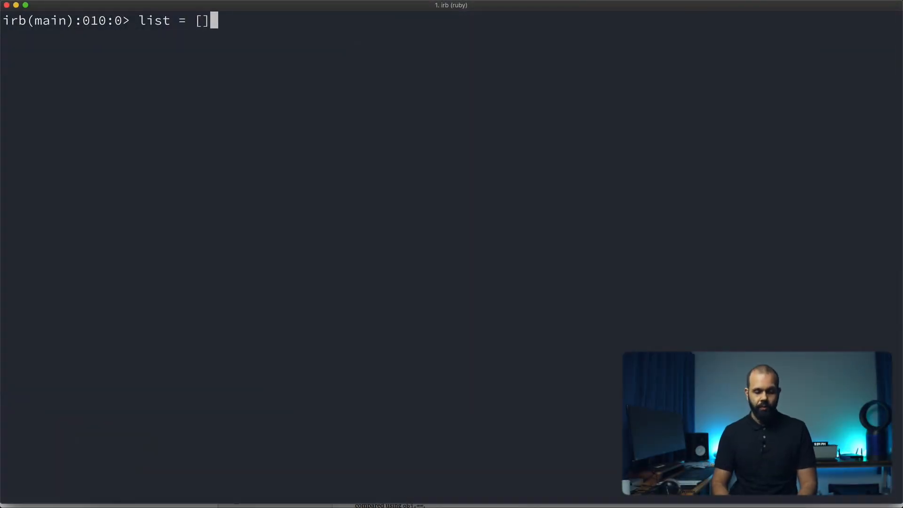
Create empty array list, then attempt list += "Zack", which raises a TypeError
{"action": "key", "text": "Return"}
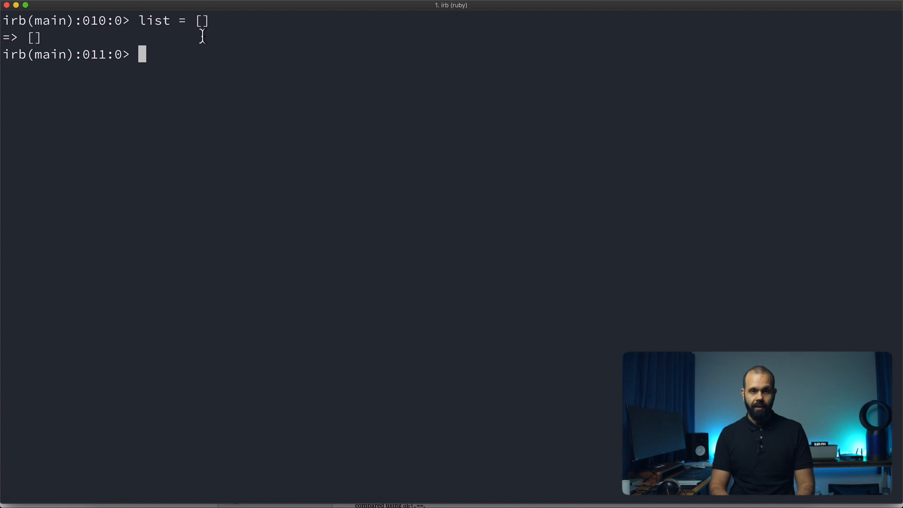
{"action": "type", "text": "list +="}
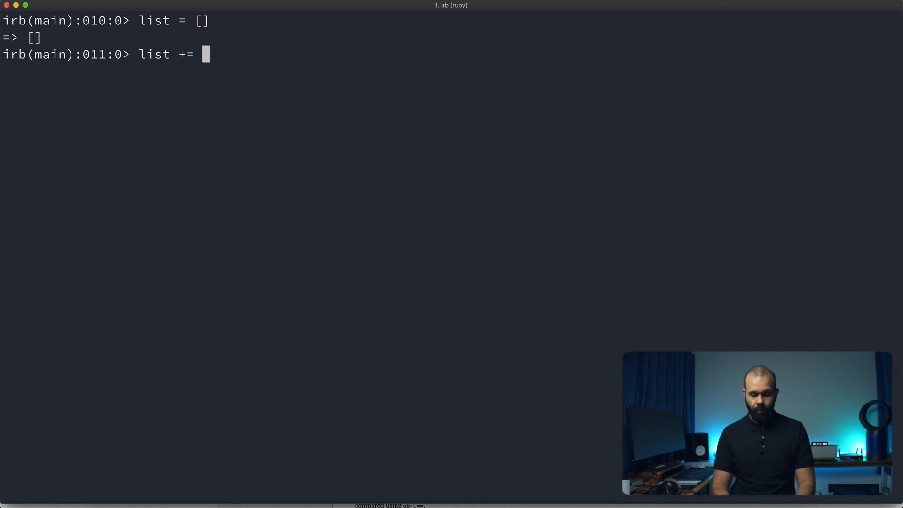
{"action": "type", "text": "\"Zack\""}
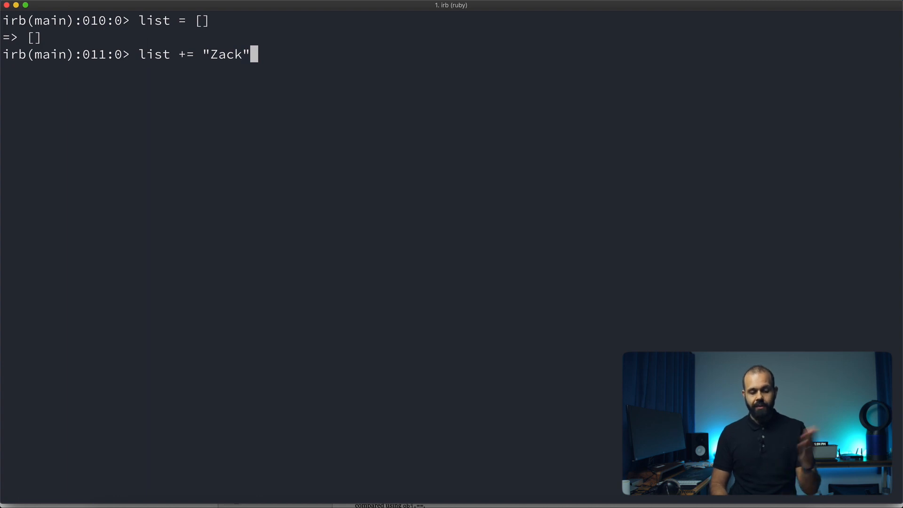
{"action": "key", "text": "Return"}
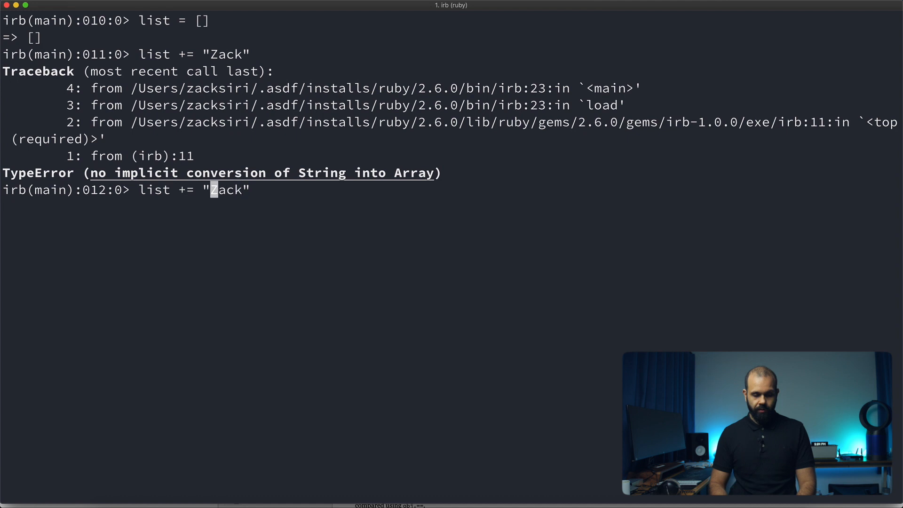
Append Zack wrapped in brackets so list becomes ["Zack"], then inspect list
{"action": "type", "text": "["}
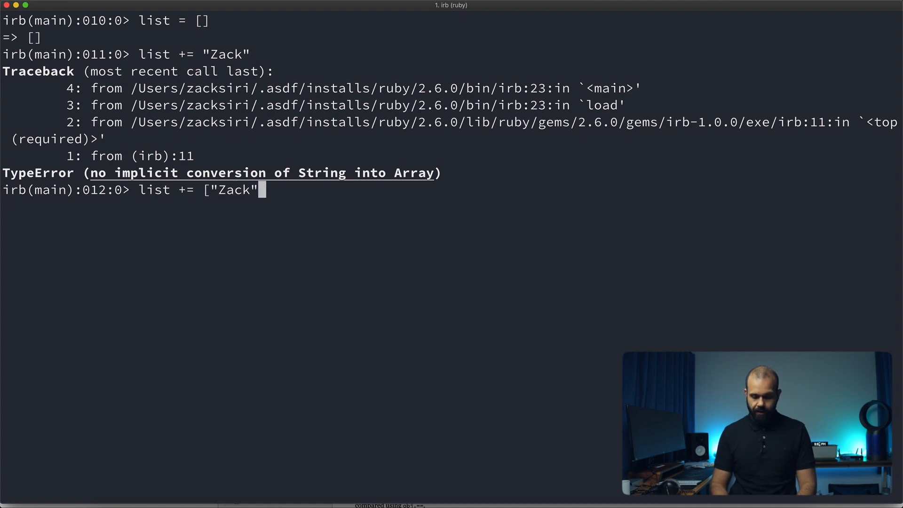
{"action": "type", "text": "]"}
{"action": "key", "text": "Return"}
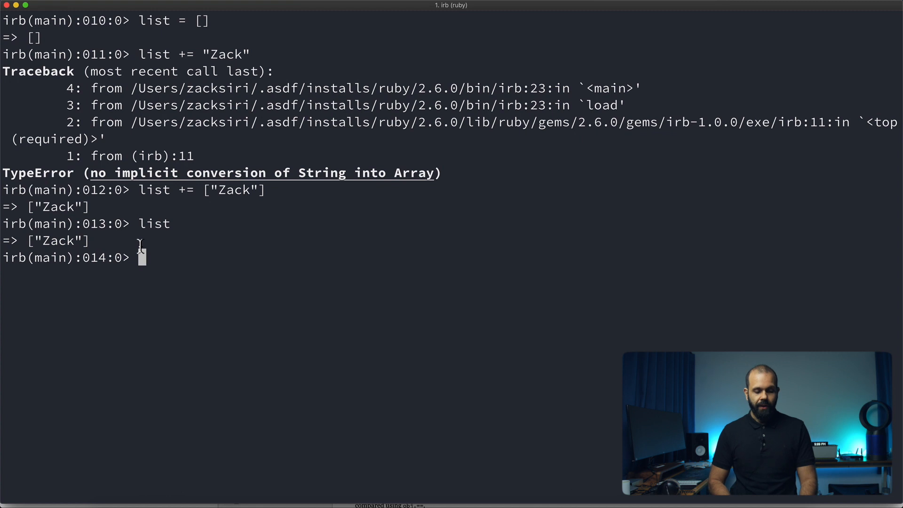
{"action": "type", "text": "list += [2"}
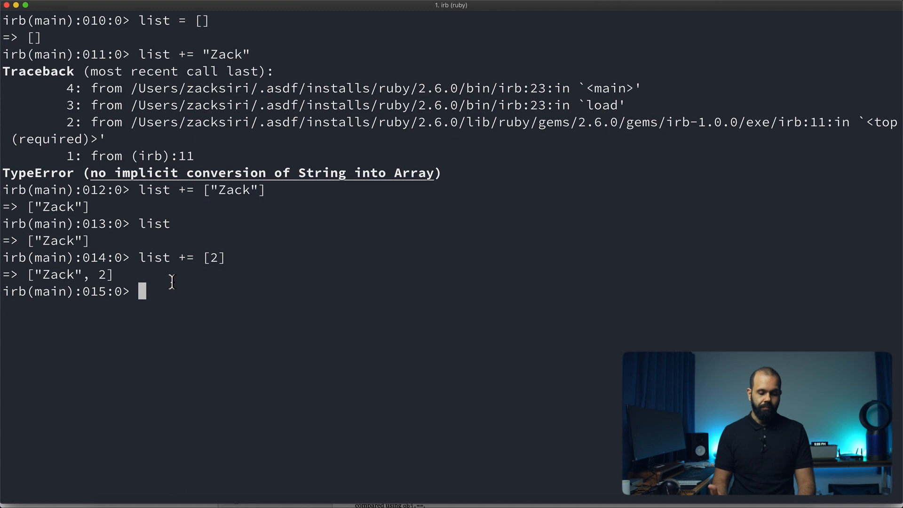
Append 2, "Savika" and 3 to list as array-wrapped elements
{"action": "type", "text": "list += [2]"}
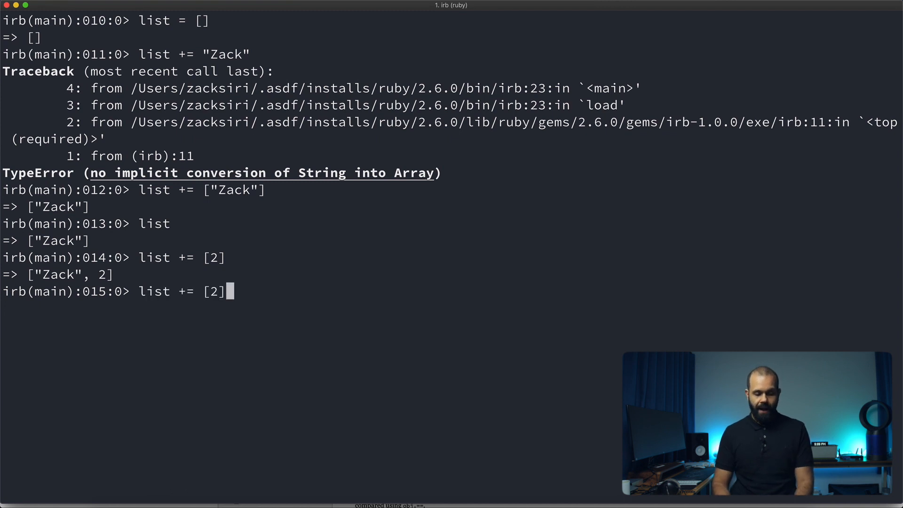
{"action": "type", "text": "\""}
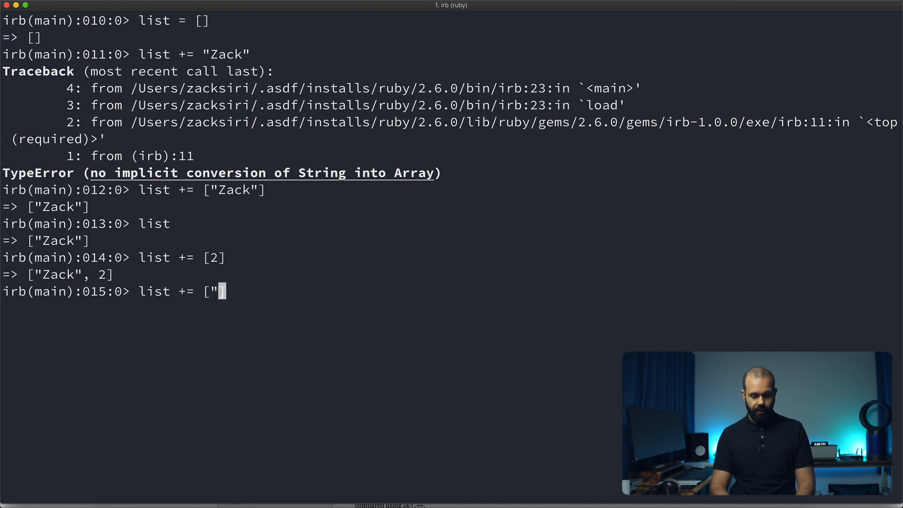
{"action": "type", "text": "Savika"}
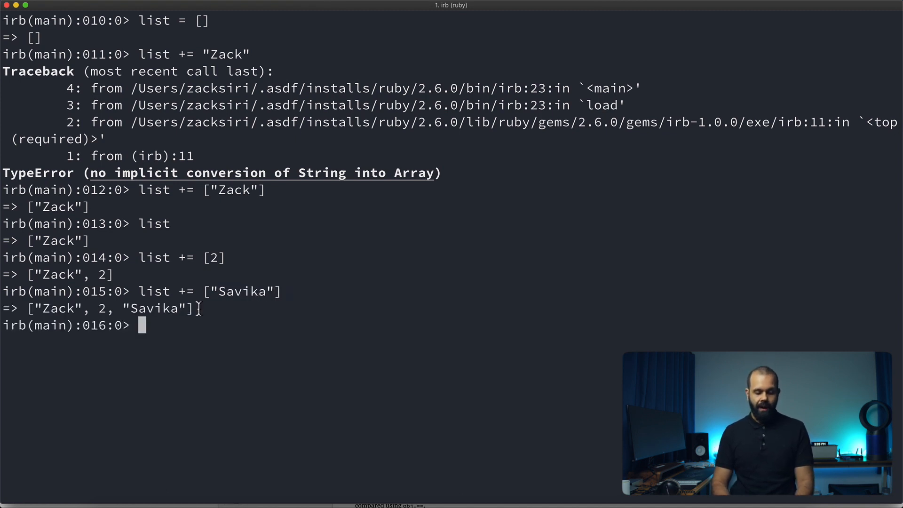
{"action": "type", "text": "list += [\"Savika"}
{"action": "type", "text": "list += [3]"}
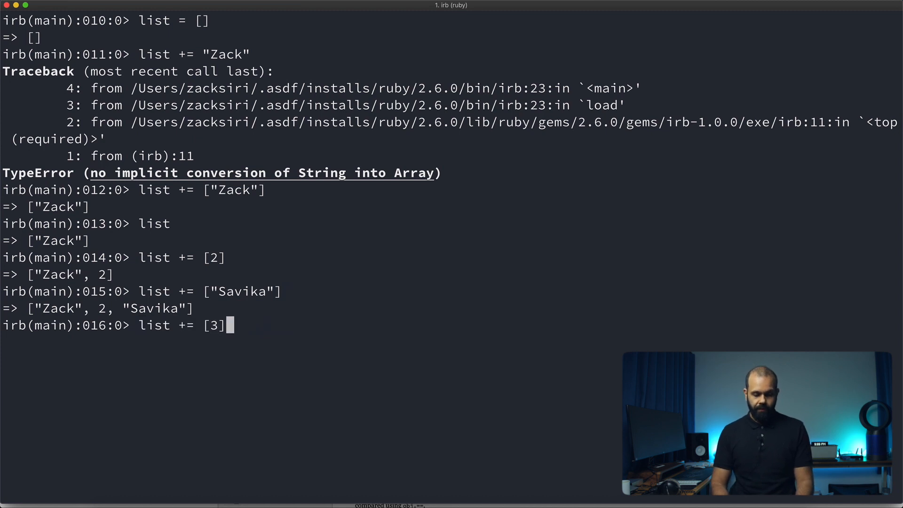
{"action": "key", "text": "Return"}
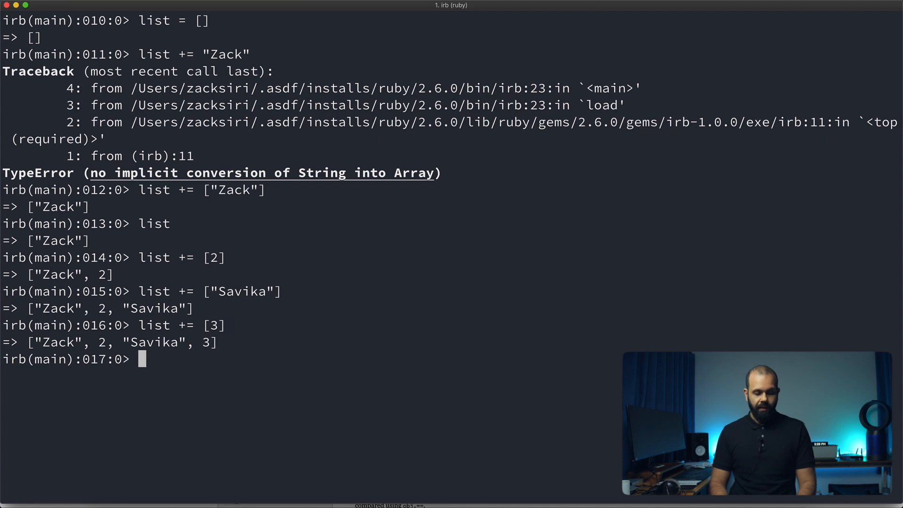
Append ["Phavit", 1] so list holds all six items
{"action": "type", "text": "list += ["}
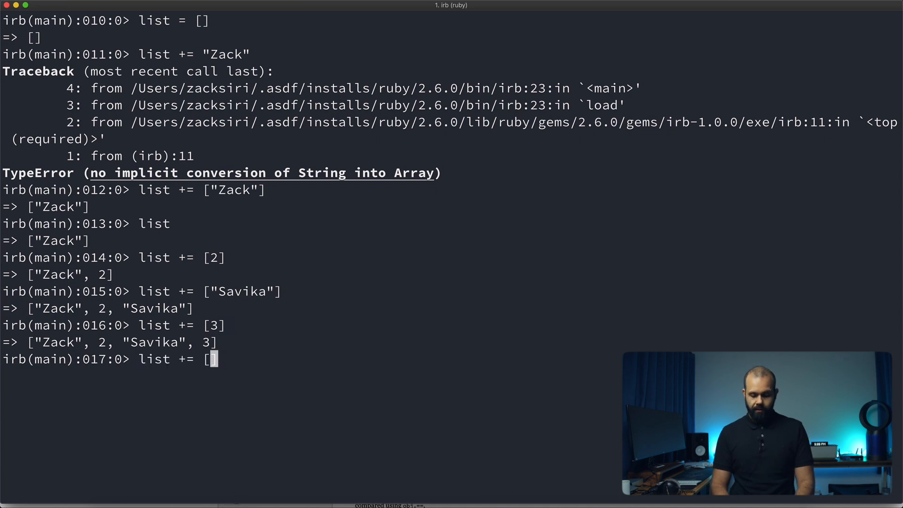
{"action": "type", "text": "\"Phave"}
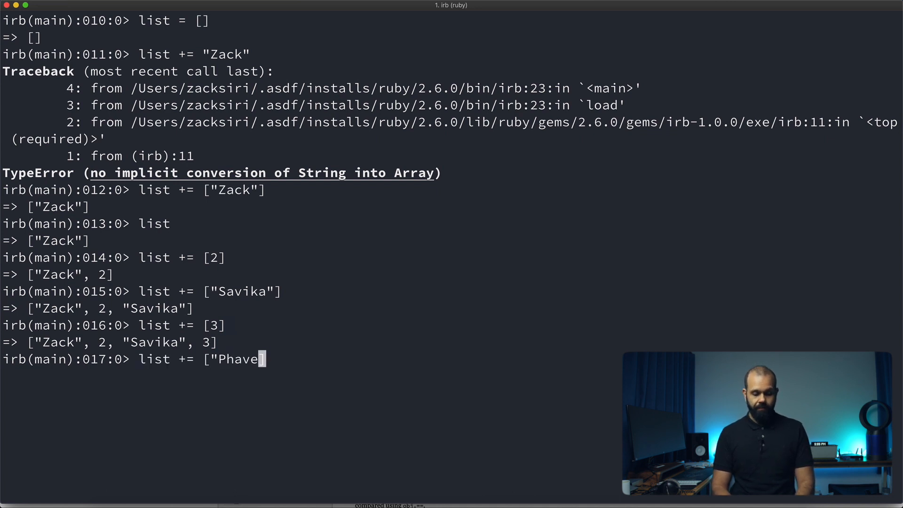
{"action": "type", "text": "it\""}
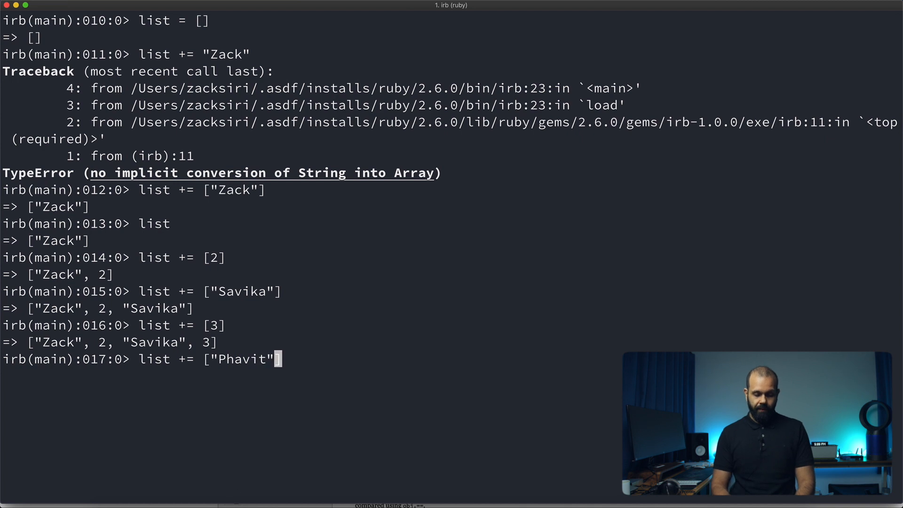
{"action": "type", "text": ", 1"}
{"action": "key", "text": "Return"}
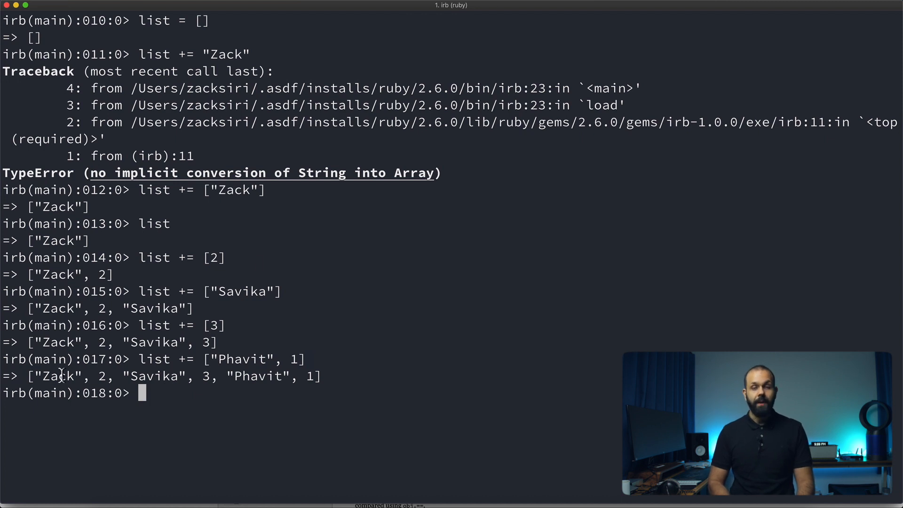
{"action": "mouse_move", "coordinate": [280, 385]}
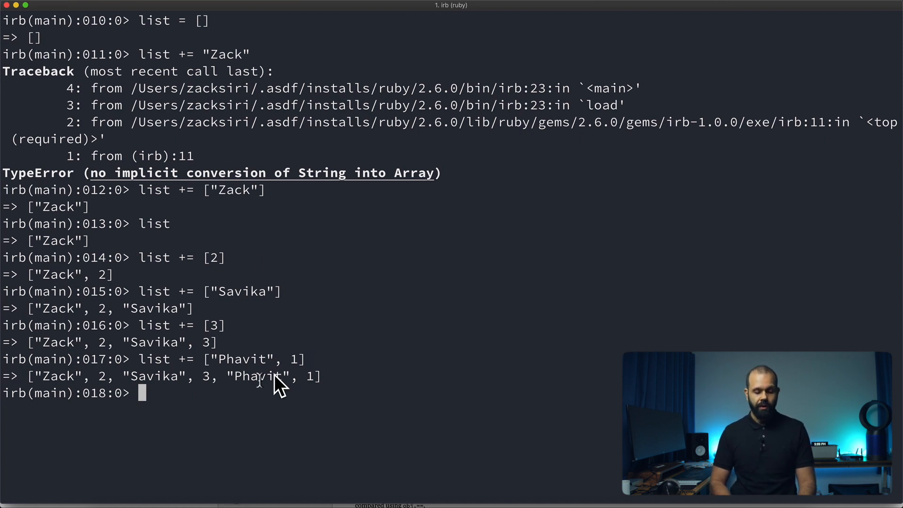
{"action": "mouse_move", "coordinate": [441, 301]}
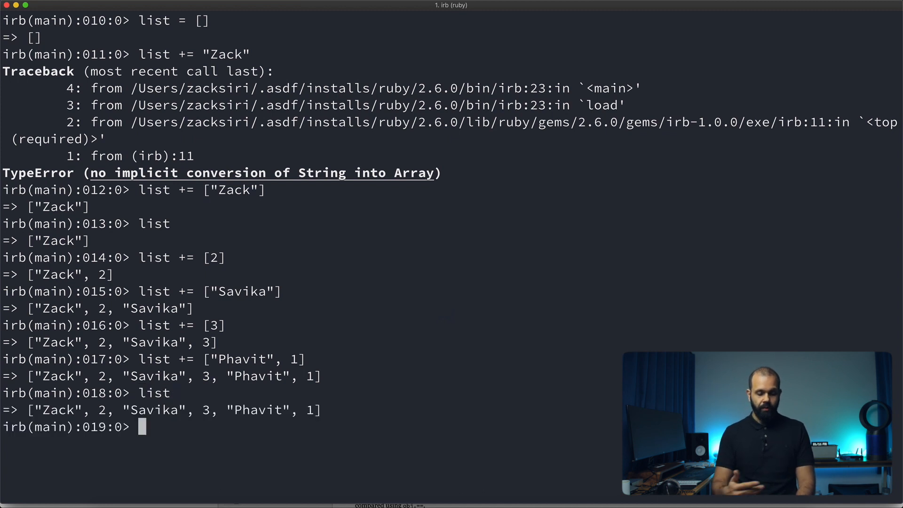
Begin the list.each do |n| block for printing each element
{"action": "type", "text": "list.each do"}
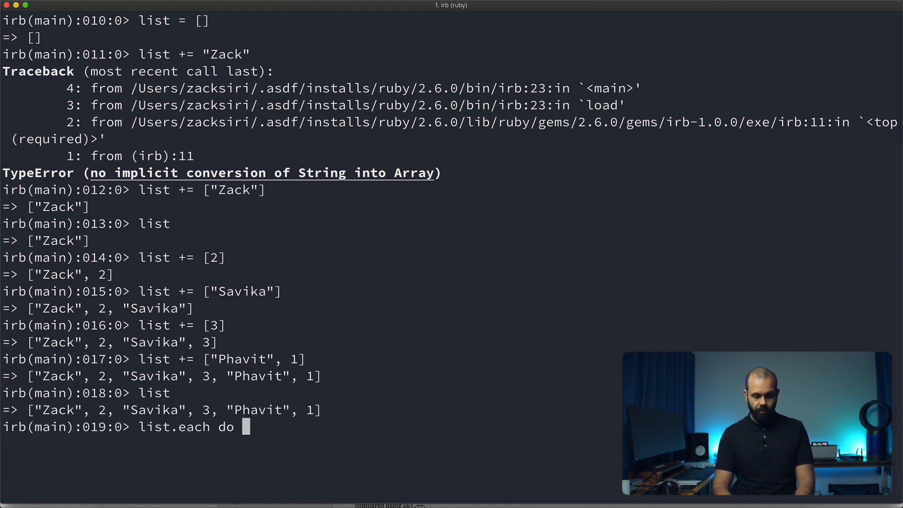
{"action": "type", "text": "|n|"}
{"action": "type", "text": "puts n"}
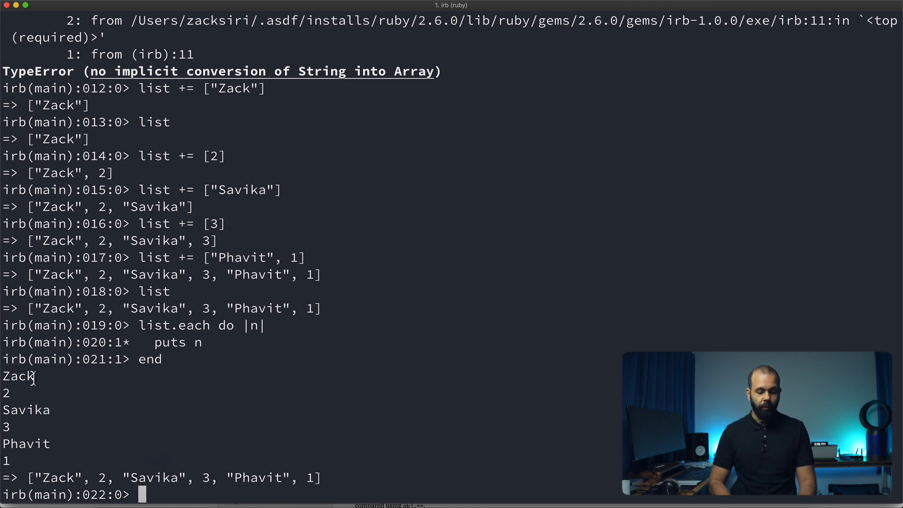
{"action": "mouse_move", "coordinate": [23, 415]}
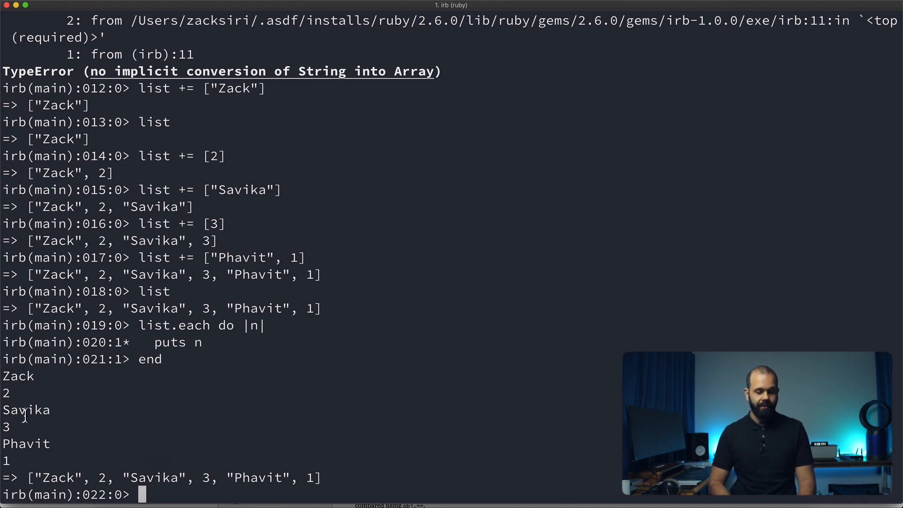
{"action": "mouse_move", "coordinate": [9, 461]}
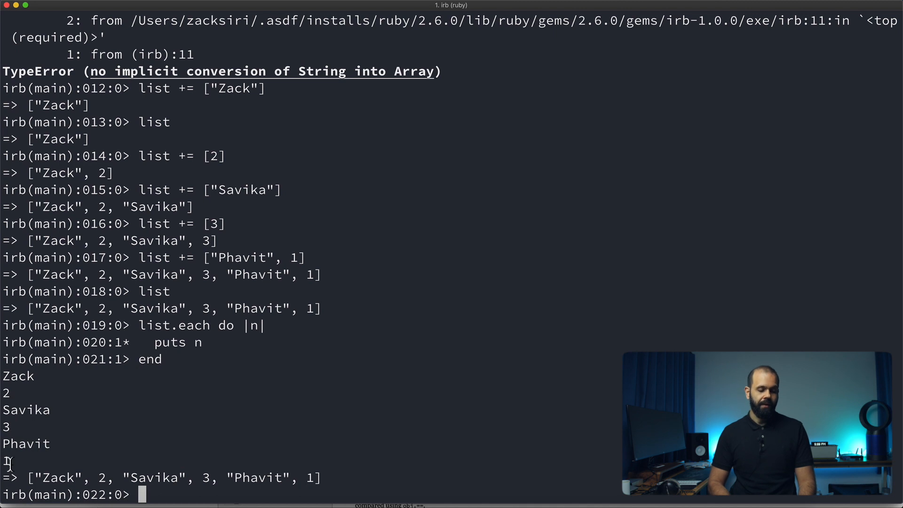